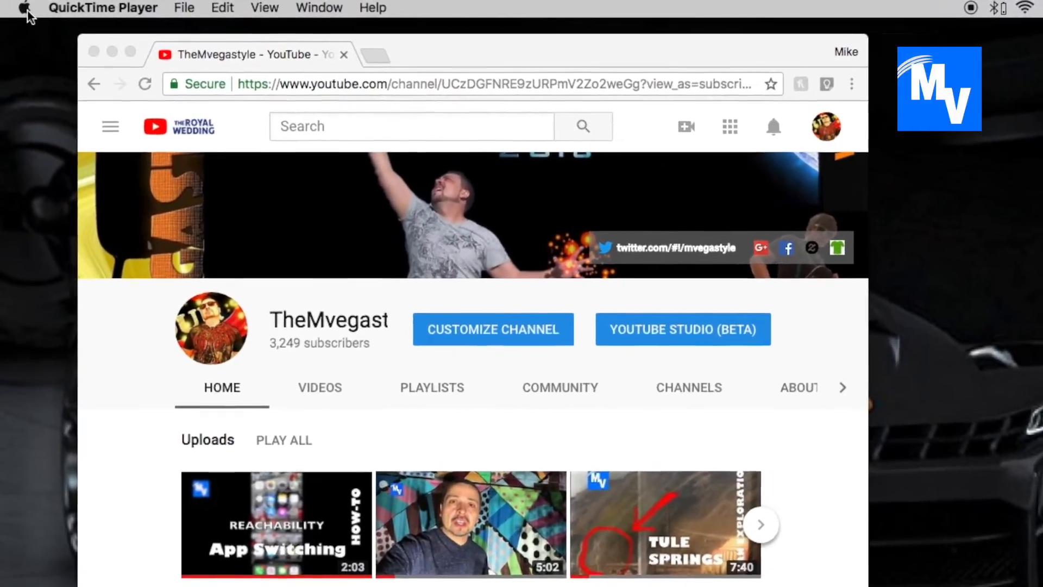
Bring up the Apple system menu from the menu bar
left_click(25, 10)
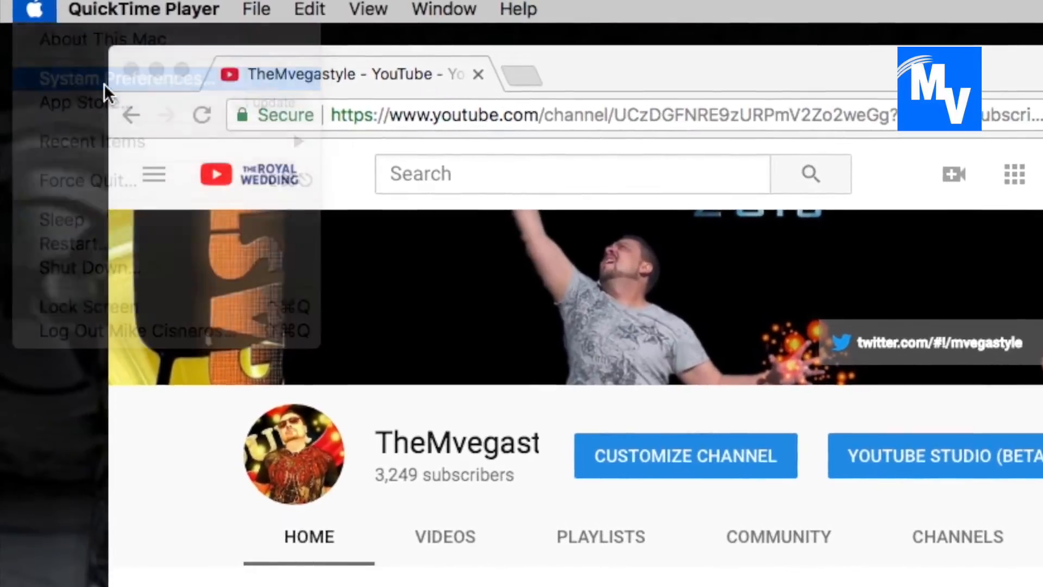
Go to the Bluetooth pane of System Preferences listing the paired devices
left_click(118, 78)
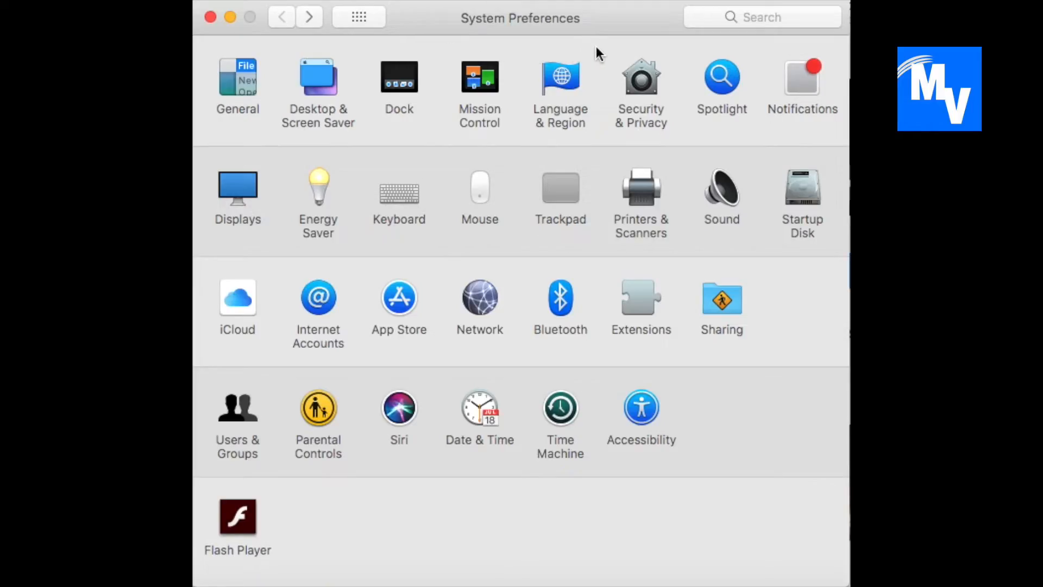
mouse_move(560, 306)
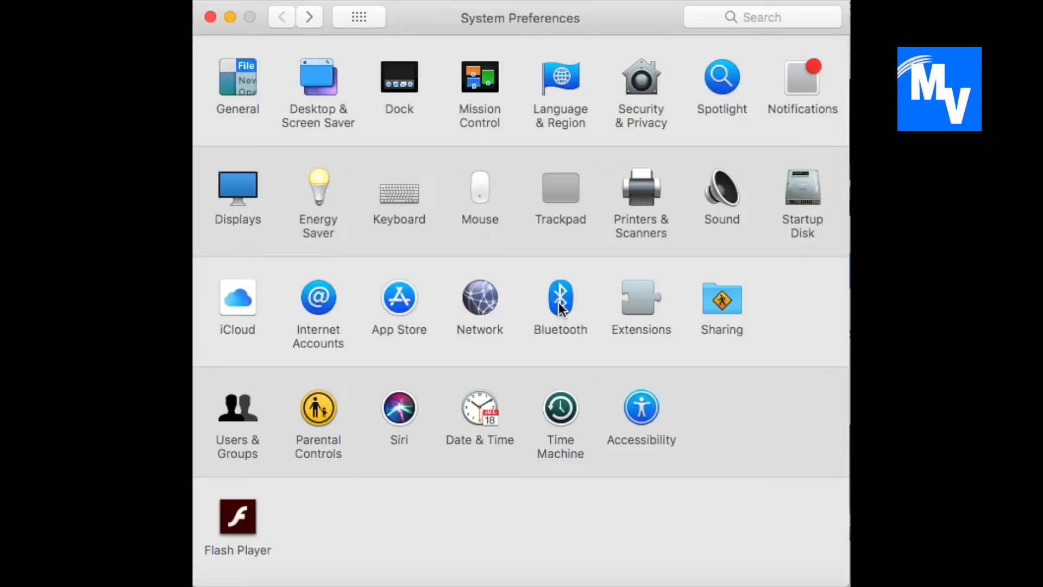
left_click(560, 297)
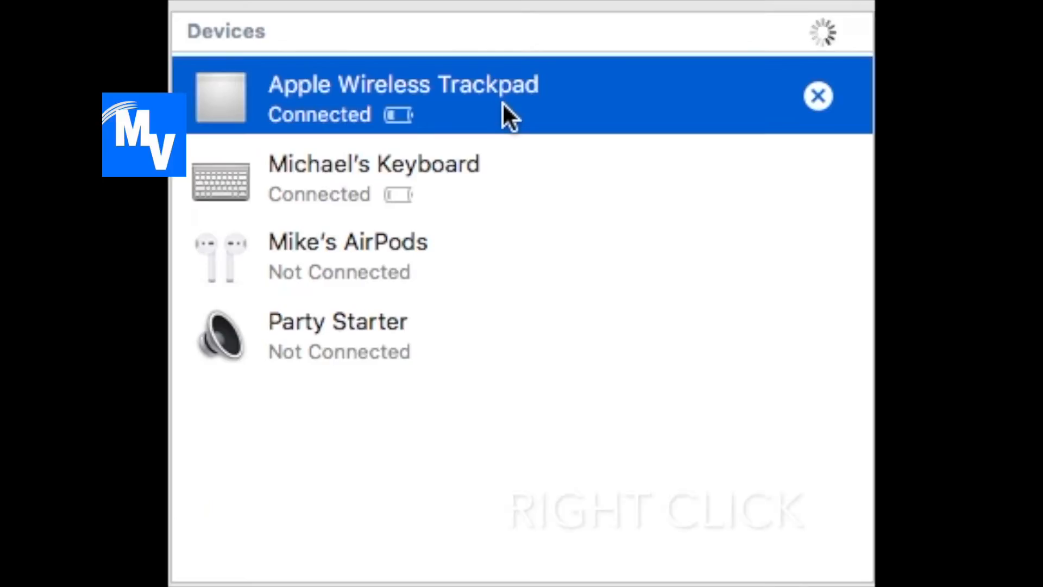
Start renaming the Apple Wireless Trackpad from its context menu
right_click(505, 113)
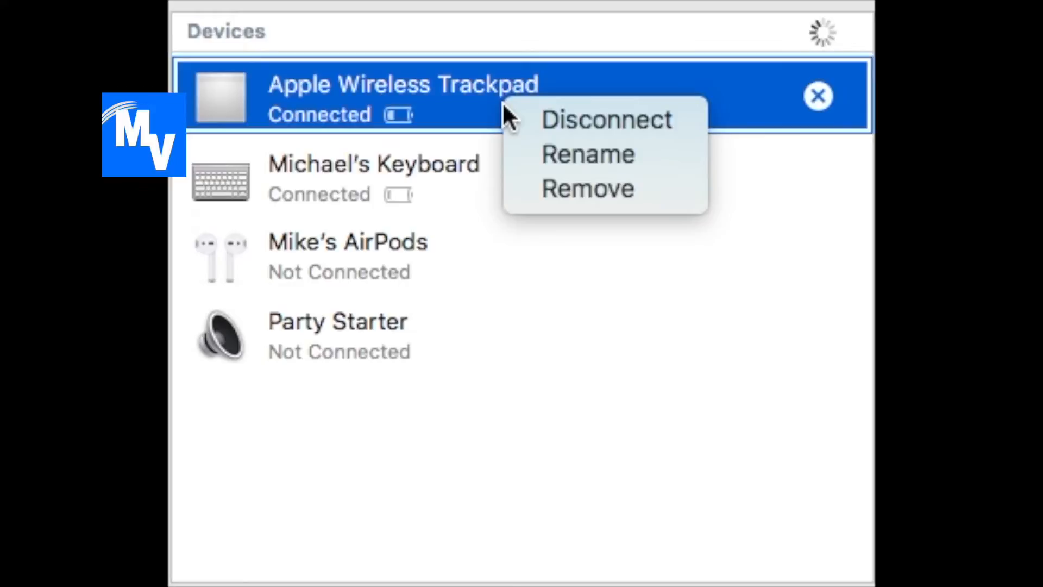
mouse_move(588, 188)
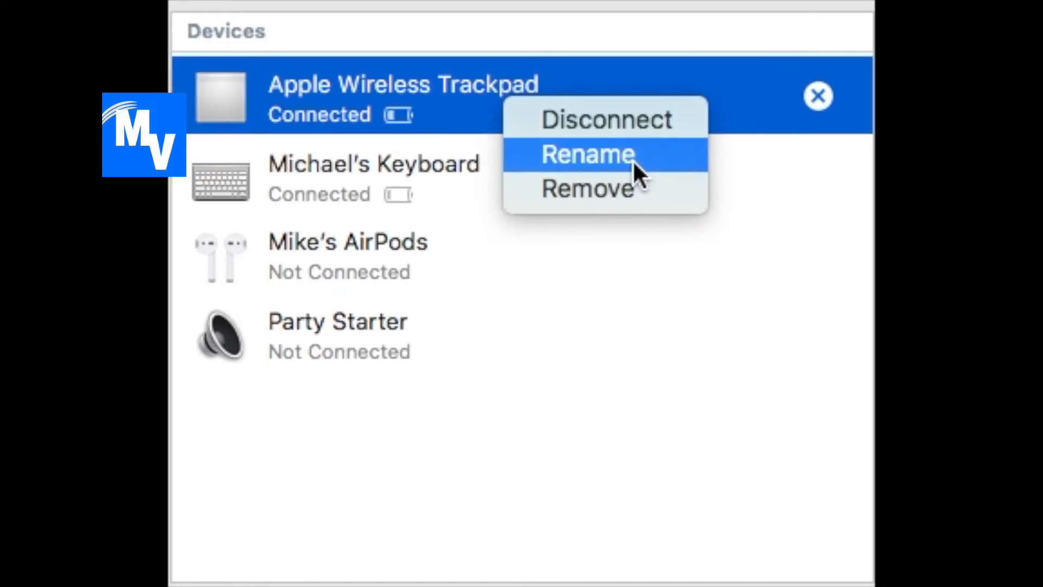
left_click(587, 153)
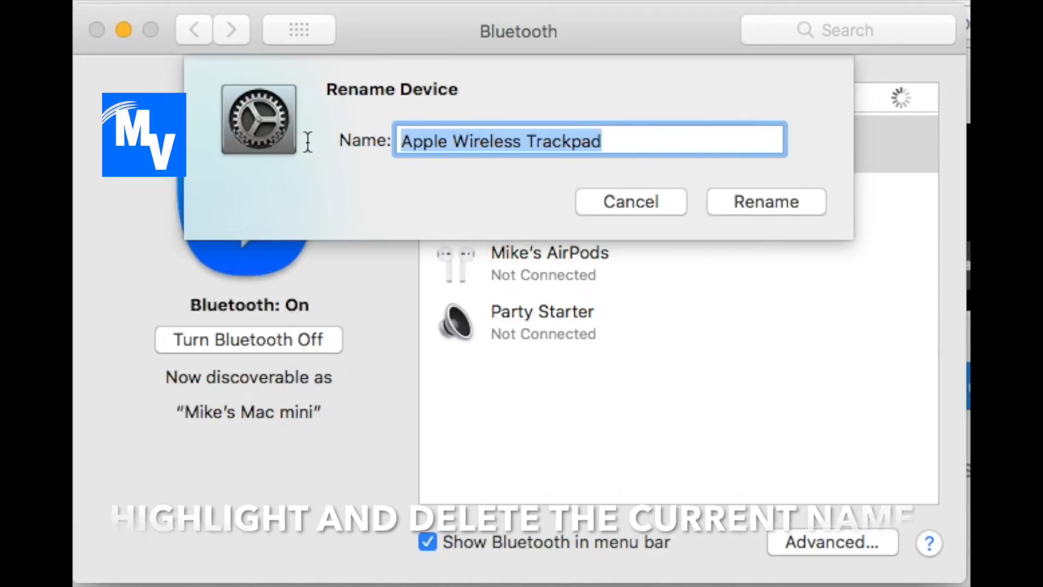
Rename the trackpad to 'TheMvegastyle Trackpad' and confirm
type("TheMv")
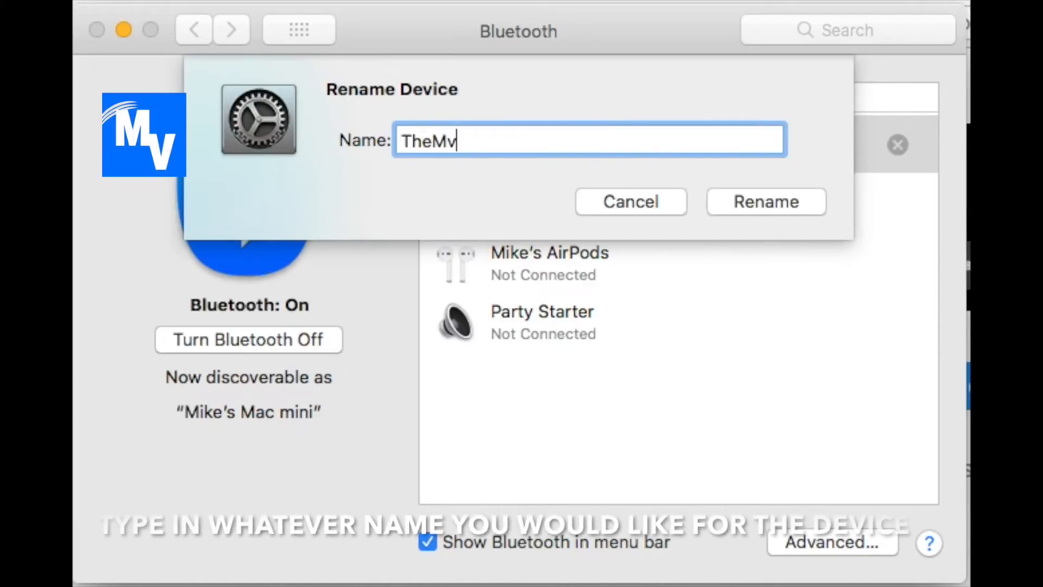
type("egastyle")
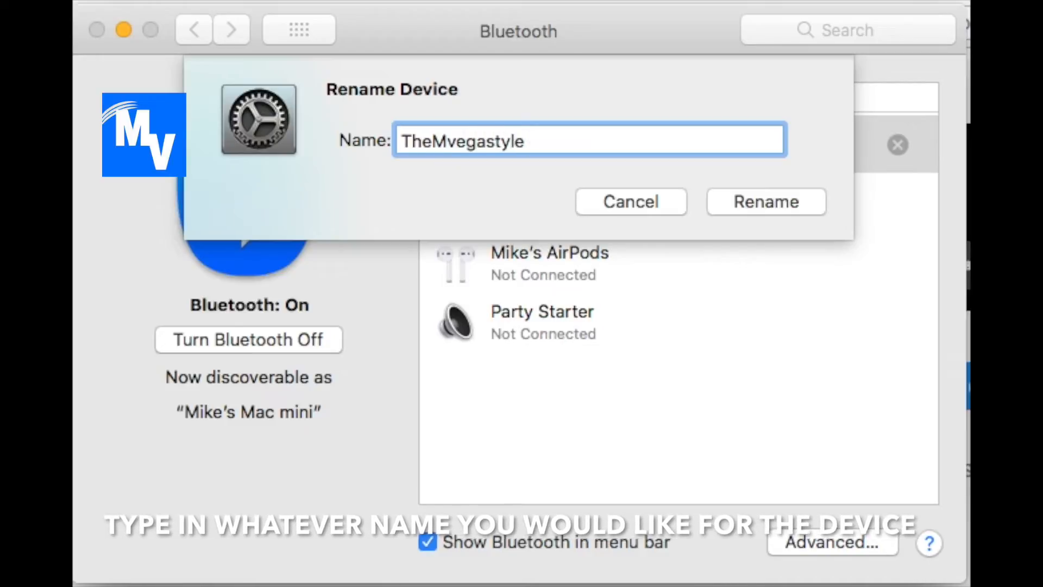
type("Trackpad")
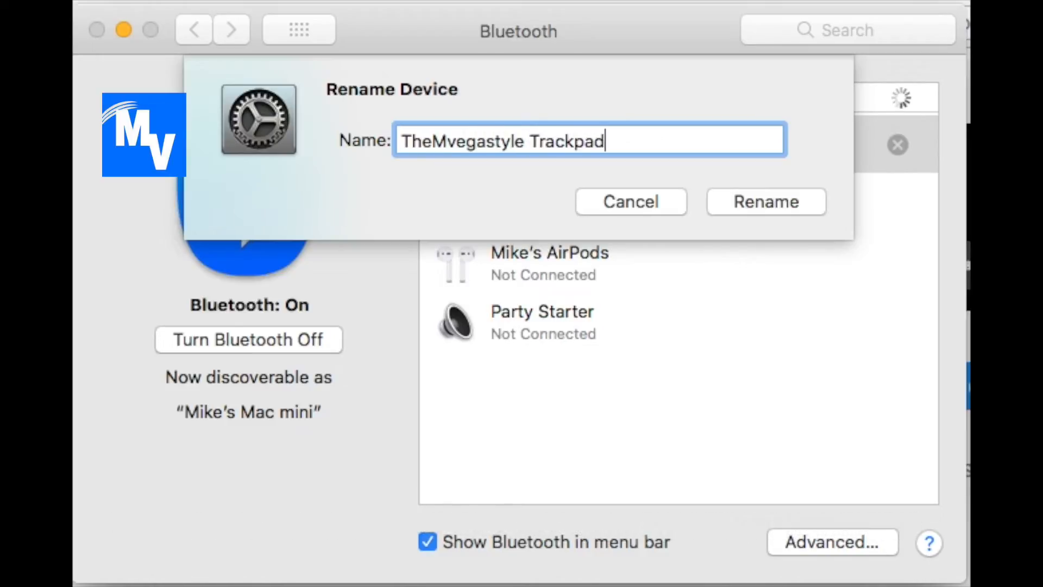
mouse_move(766, 202)
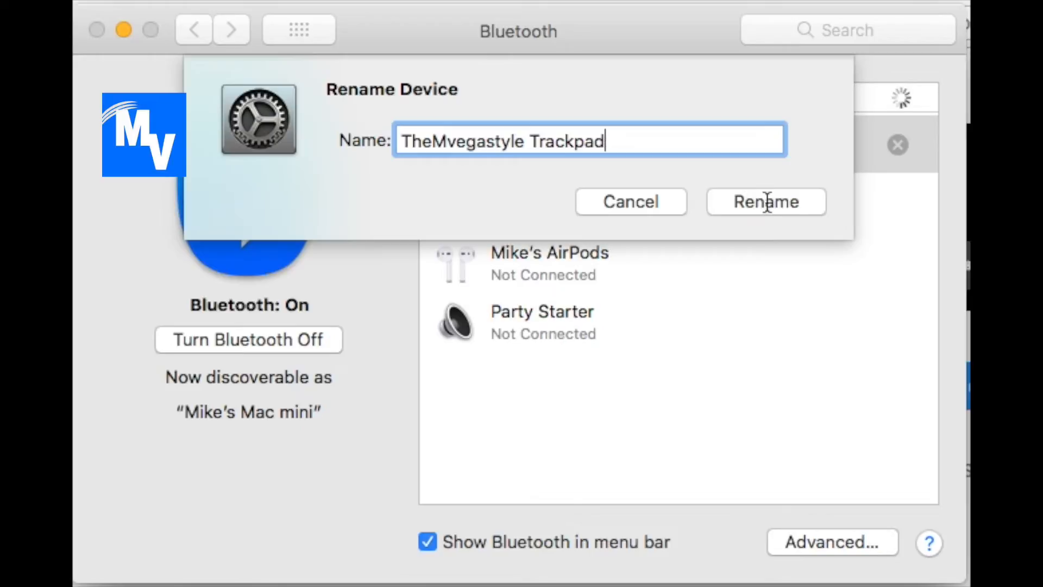
left_click(765, 202)
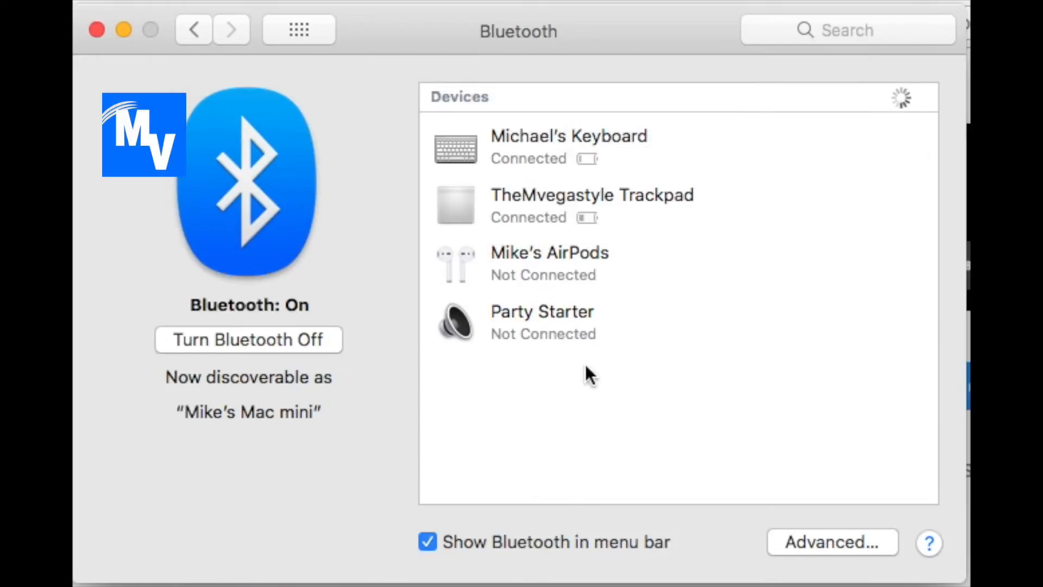
mouse_move(662, 167)
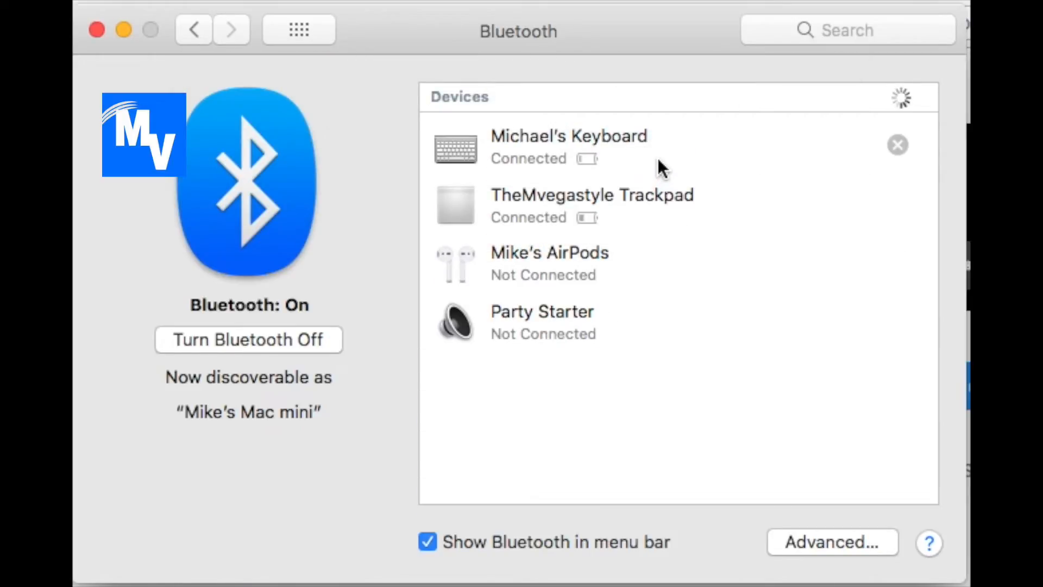
mouse_move(661, 219)
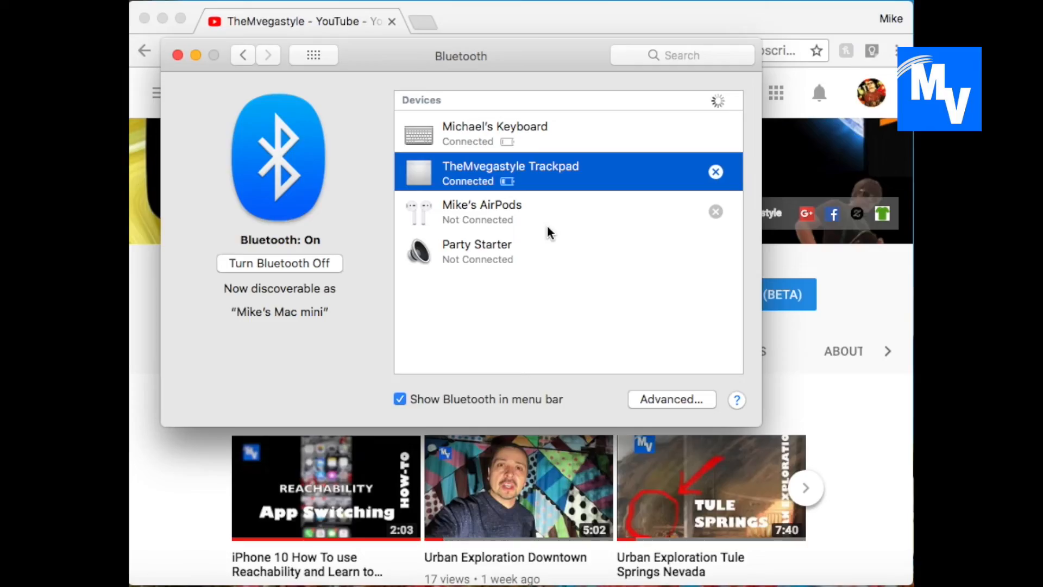
mouse_move(532, 140)
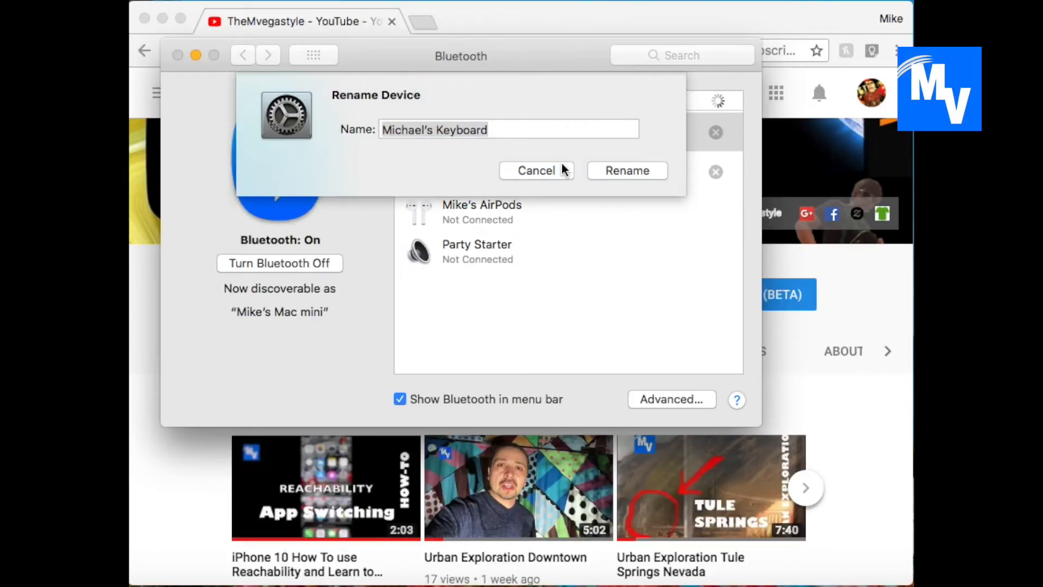
Rename the keyboard to 'TheMvegastyle Keyboard' and confirm
triple_click(433, 129)
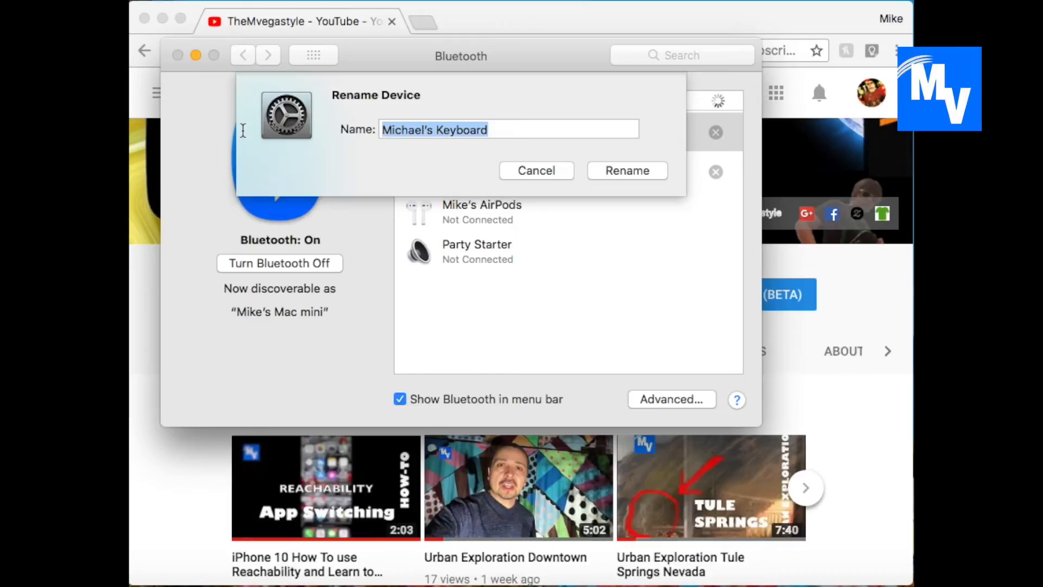
type("TheMvegastyl")
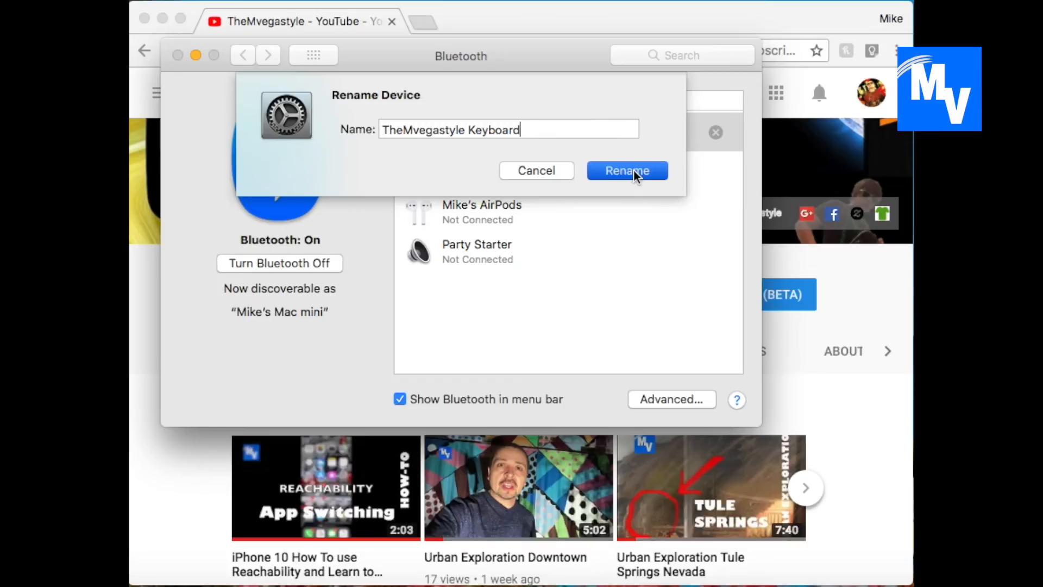
left_click(626, 171)
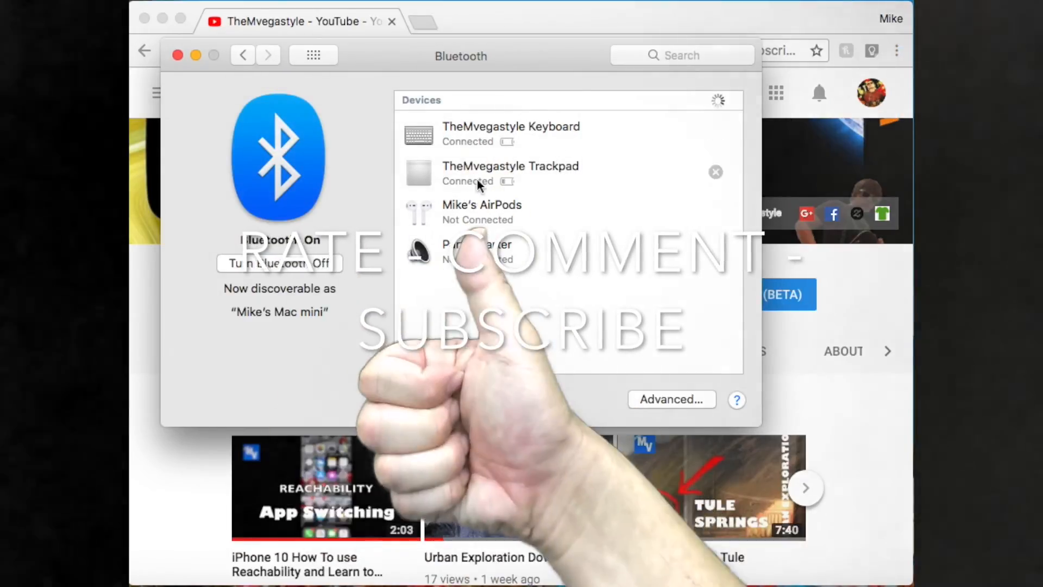